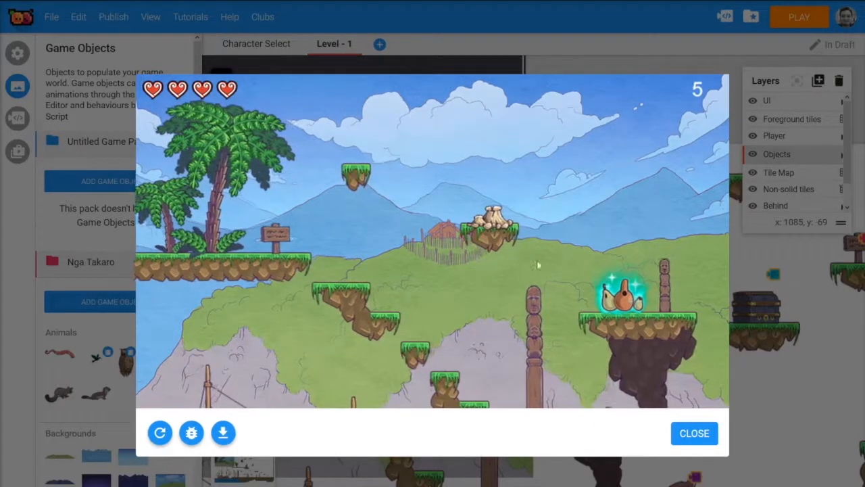
- Close the level playtest preview and scroll the Game Objects panel down toward Objects
{"action": "left_click", "coordinate": [694, 433]}
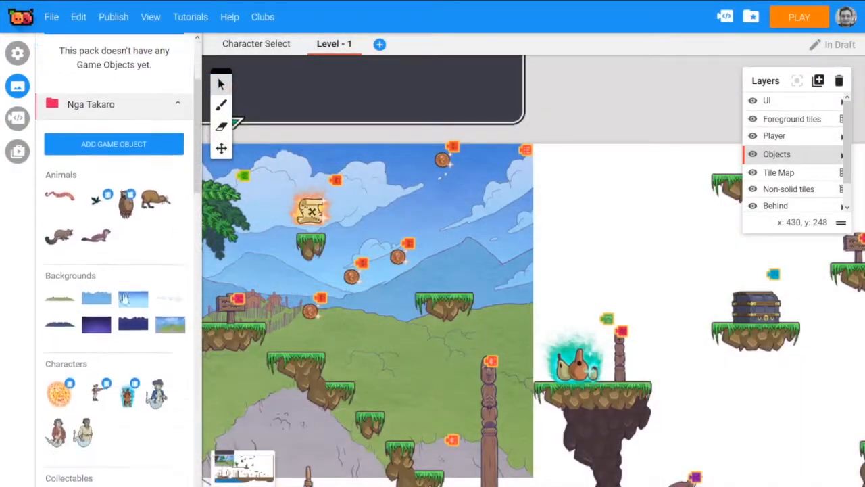
{"action": "scroll", "scroll_direction": "down", "scroll_amount": 3}
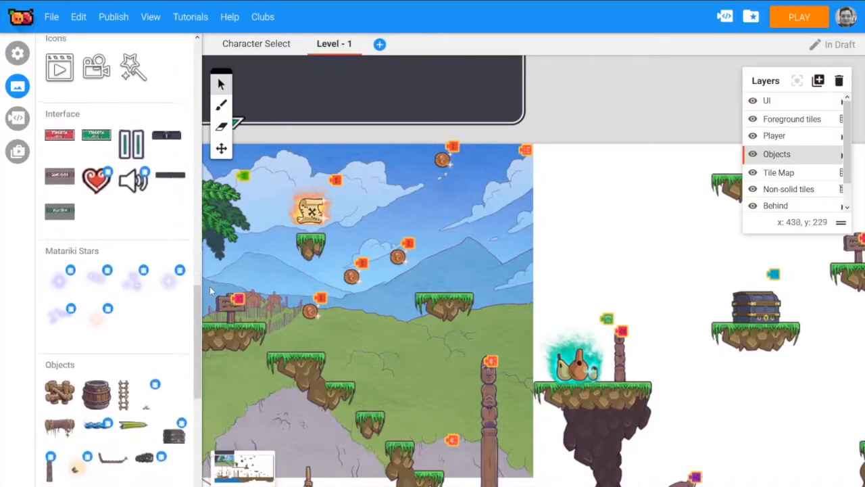
{"action": "scroll", "scroll_direction": "down", "scroll_amount": 3}
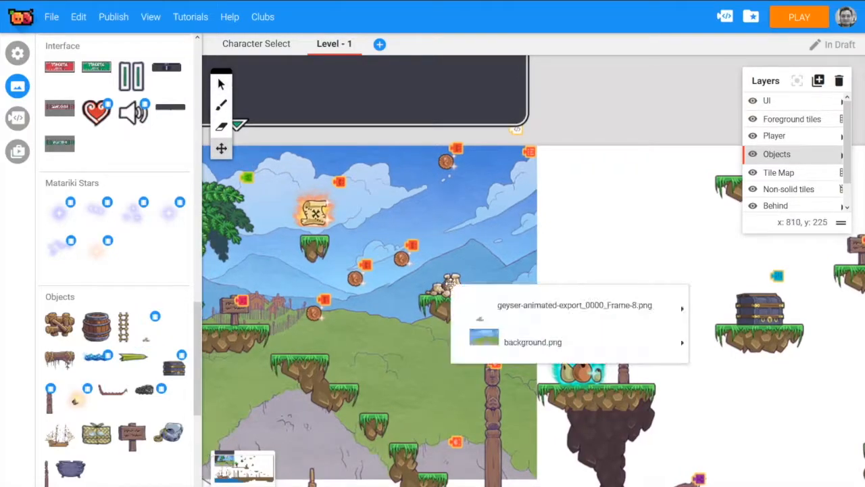
- Build a When created script making the geyser immovable with left/right side collisions off
{"action": "left_click", "coordinate": [17, 118]}
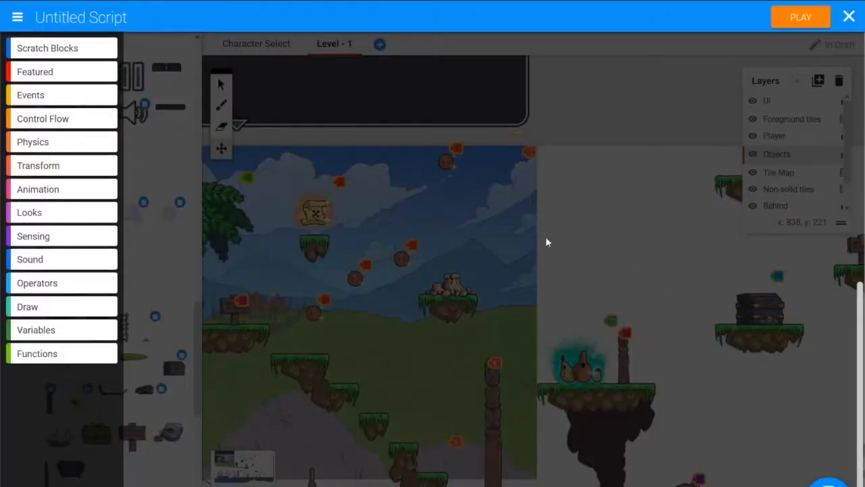
{"action": "mouse_move", "coordinate": [423, 244]}
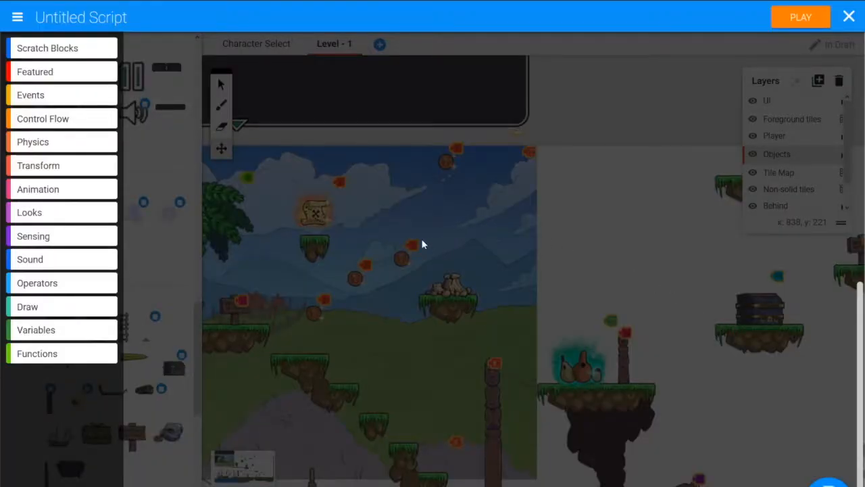
{"action": "mouse_move", "coordinate": [143, 78]}
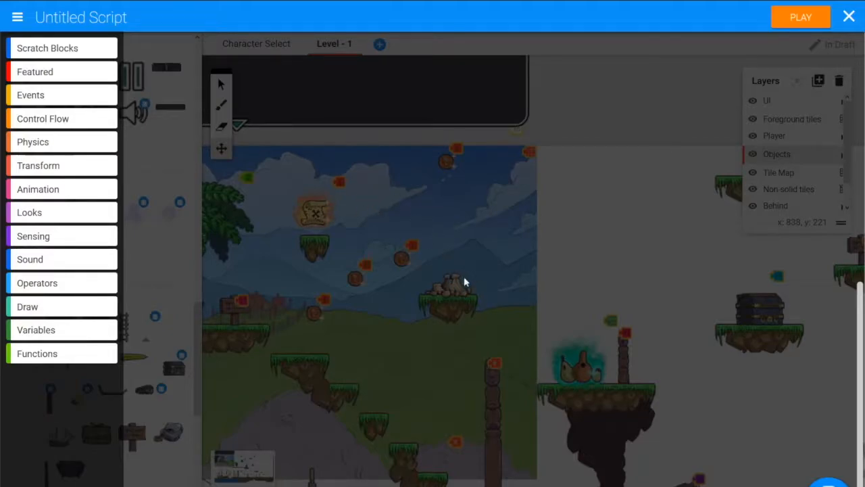
{"action": "mouse_move", "coordinate": [447, 296]}
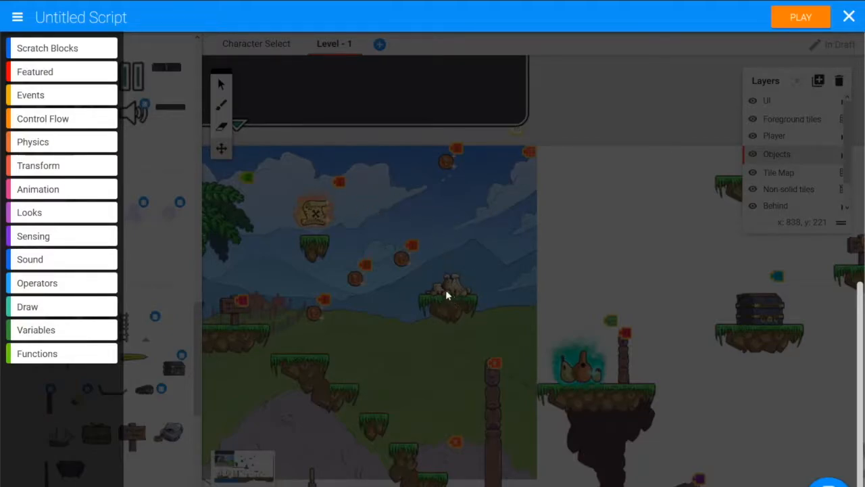
{"action": "mouse_move", "coordinate": [250, 148]}
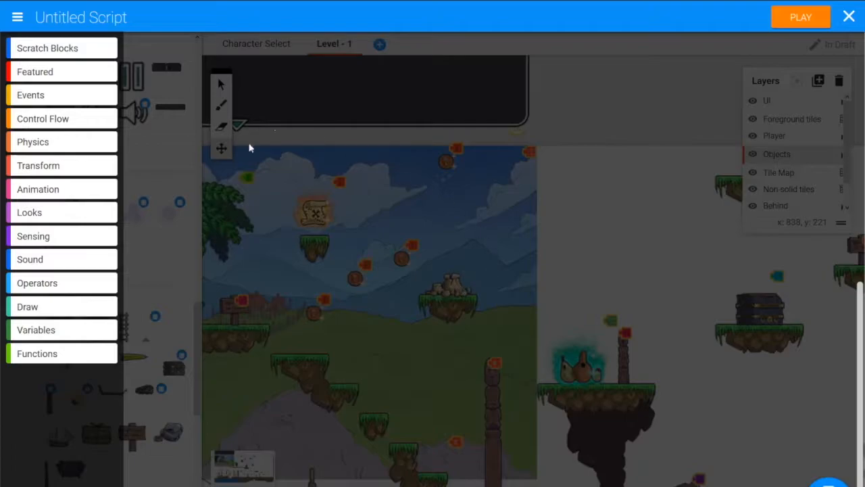
{"action": "left_click", "coordinate": [31, 95]}
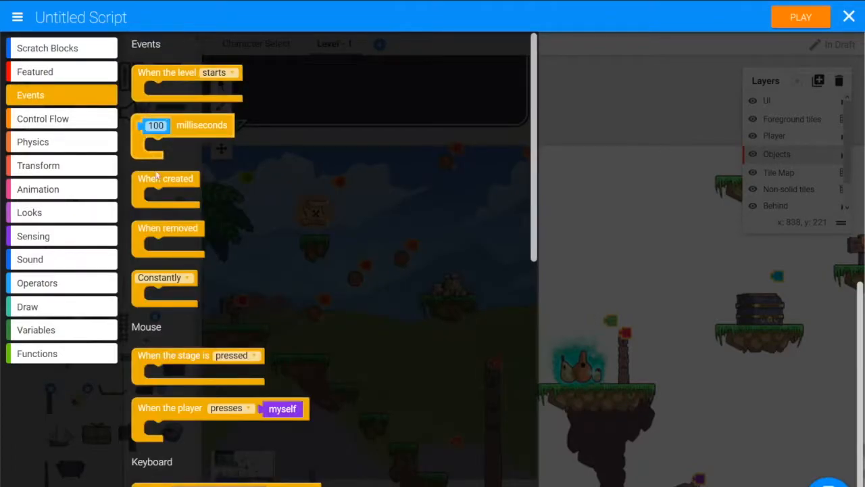
{"action": "left_click_drag", "start_coordinate": [165, 190], "coordinate": [406, 182]}
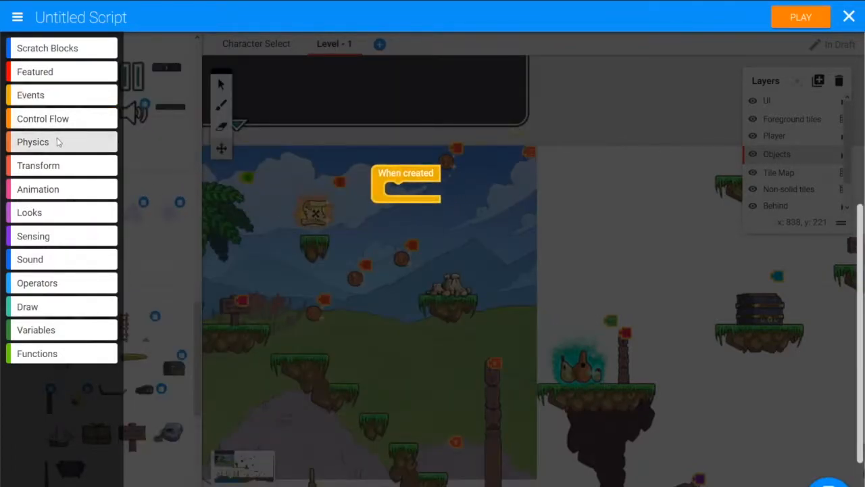
{"action": "left_click", "coordinate": [32, 142]}
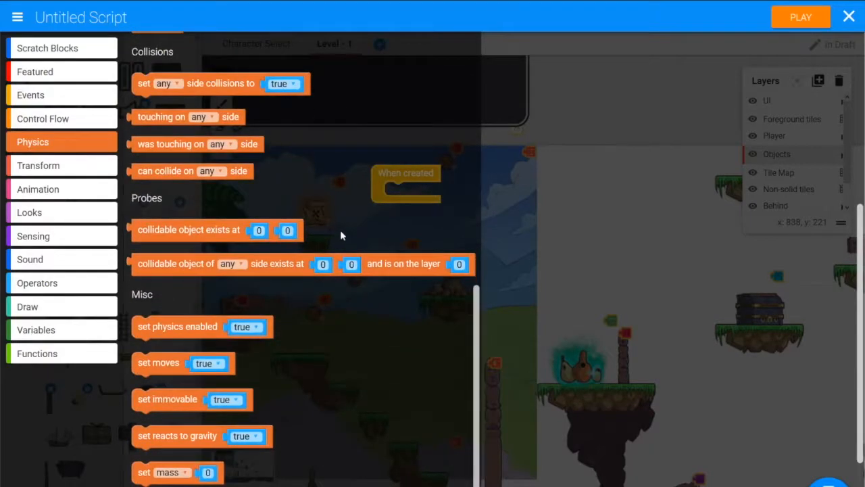
{"action": "left_click_drag", "start_coordinate": [167, 398], "coordinate": [415, 202]}
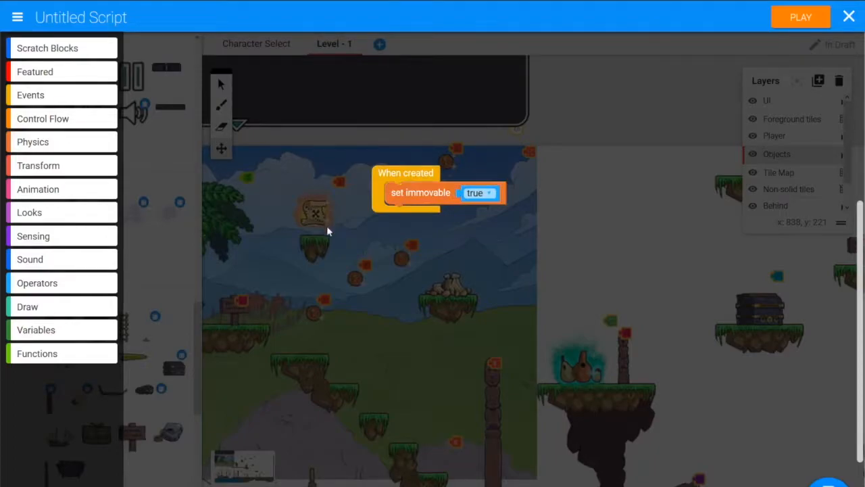
{"action": "mouse_move", "coordinate": [79, 158]}
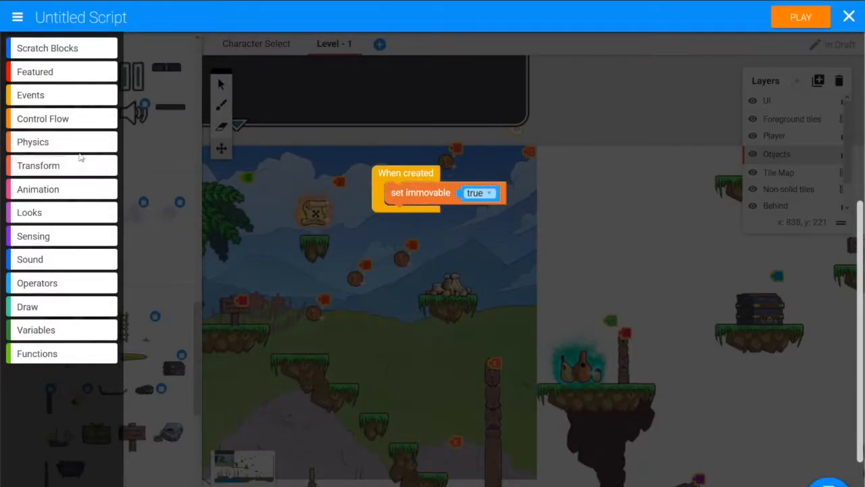
{"action": "left_click", "coordinate": [32, 141]}
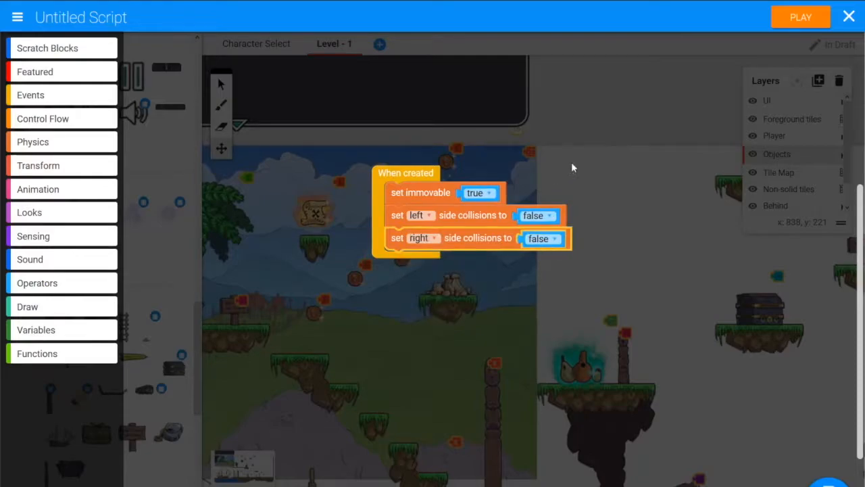
- Add a When I am touched get toucher event containing an if on touching top side
{"action": "left_click_drag", "start_coordinate": [405, 173], "coordinate": [420, 102]}
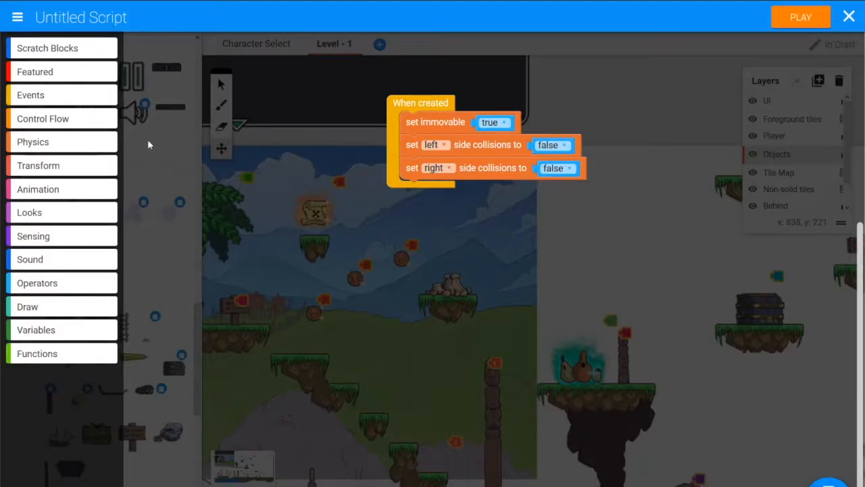
{"action": "left_click", "coordinate": [32, 142]}
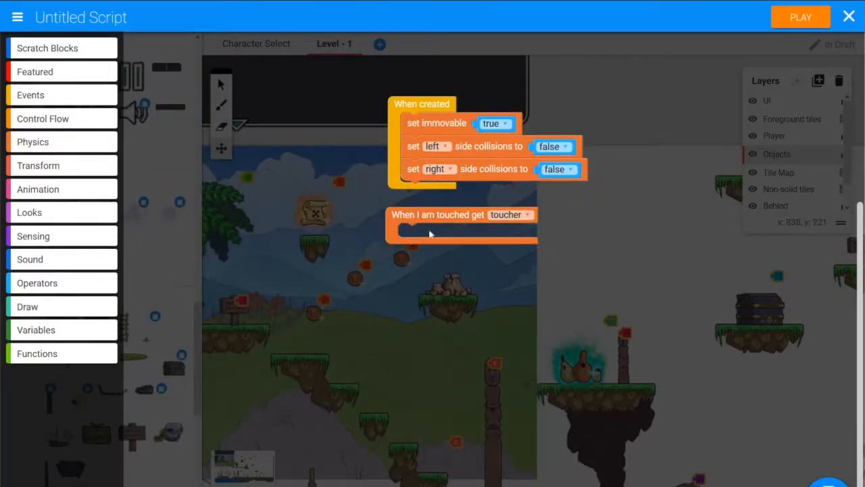
{"action": "left_click", "coordinate": [43, 119]}
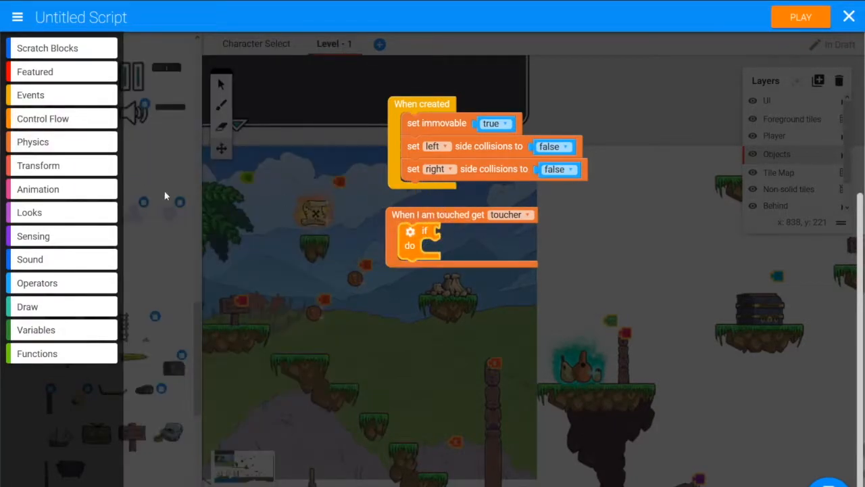
{"action": "left_click", "coordinate": [32, 141]}
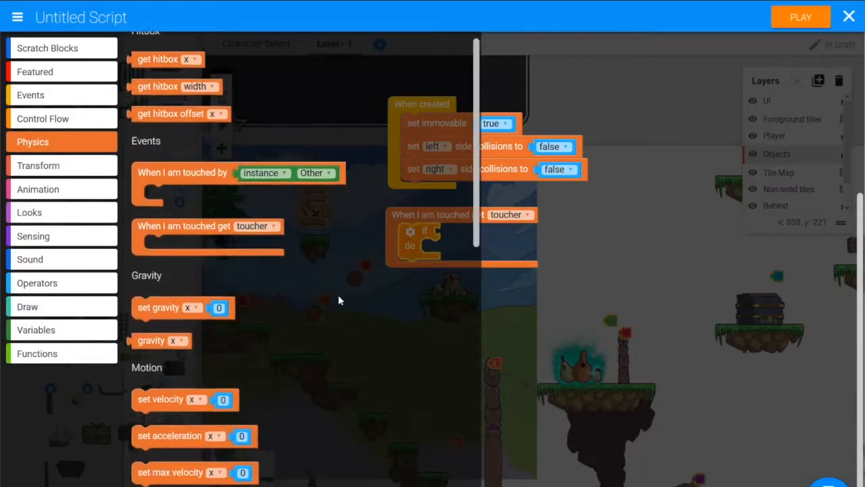
{"action": "scroll", "scroll_direction": "down", "scroll_amount": 3}
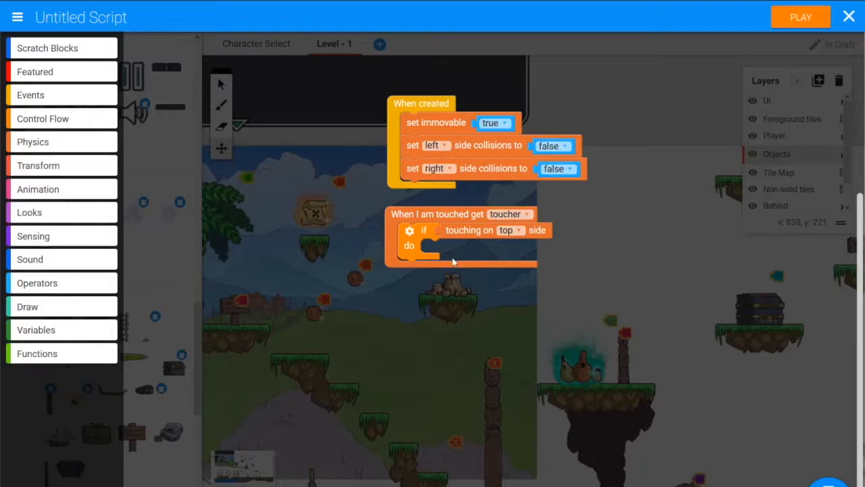
{"action": "mouse_move", "coordinate": [242, 200]}
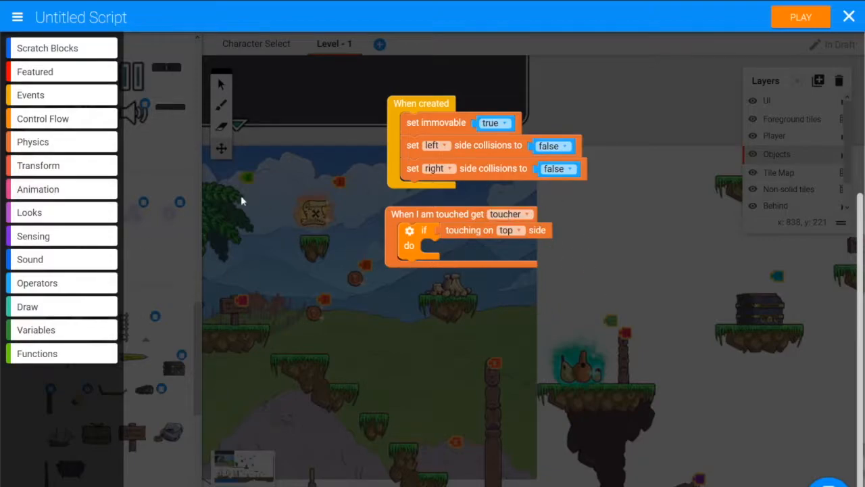
- Inside the if, send a 'y velocity' message to the toucher instance
{"action": "left_click", "coordinate": [30, 95]}
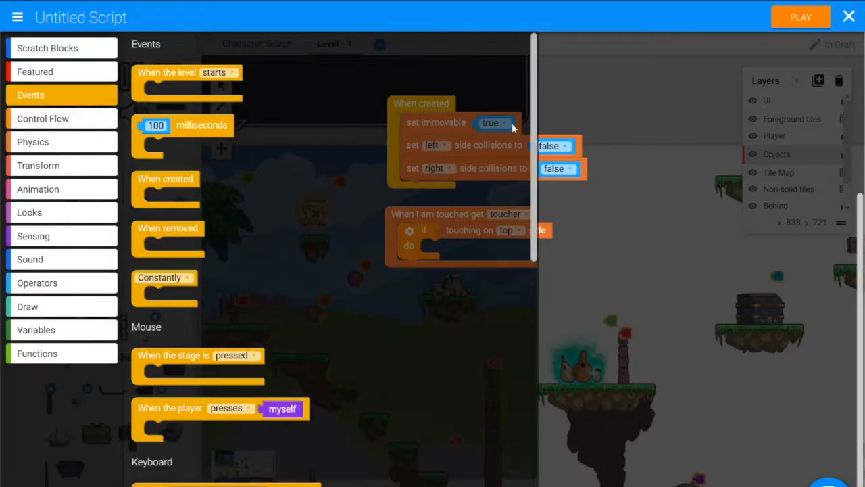
{"action": "scroll", "scroll_direction": "down", "scroll_amount": 3}
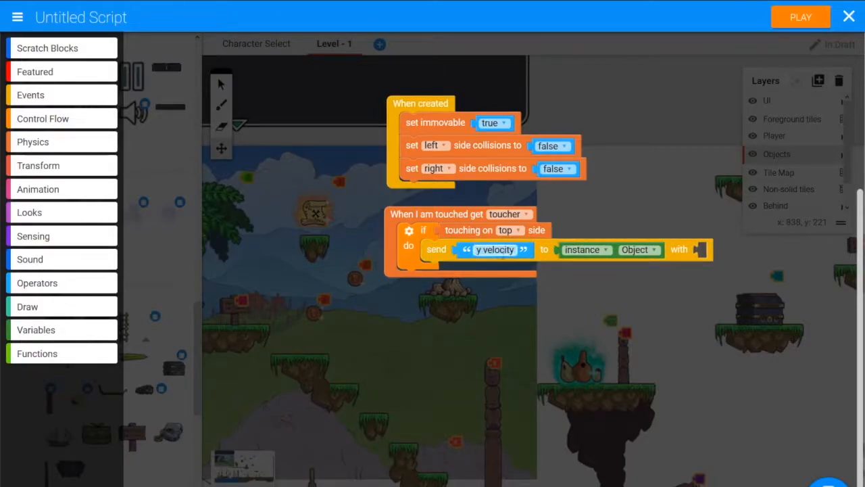
{"action": "left_click", "coordinate": [639, 250]}
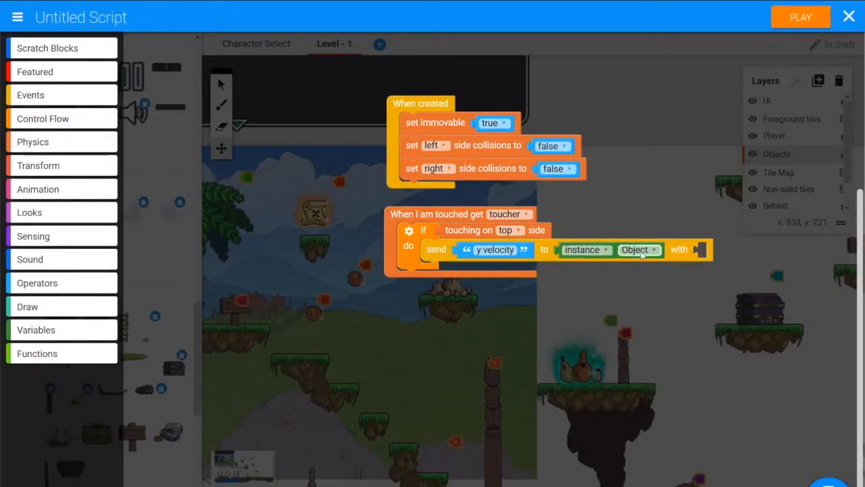
{"action": "left_click", "coordinate": [658, 249]}
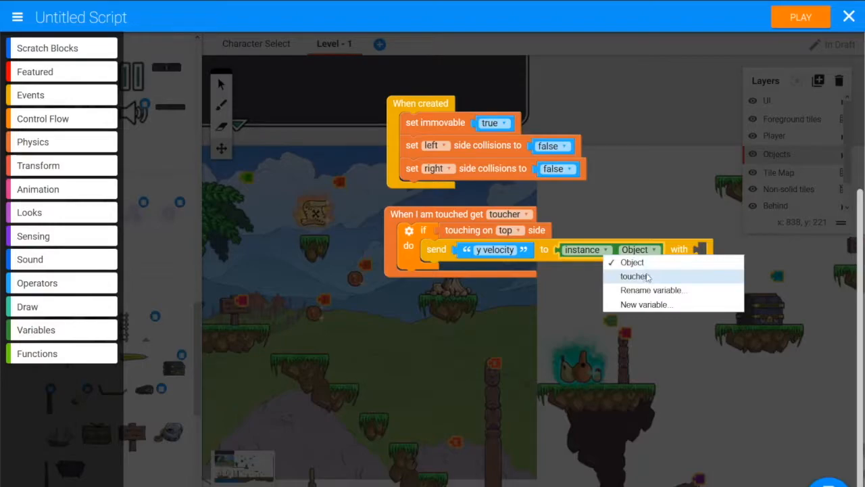
{"action": "left_click", "coordinate": [634, 276]}
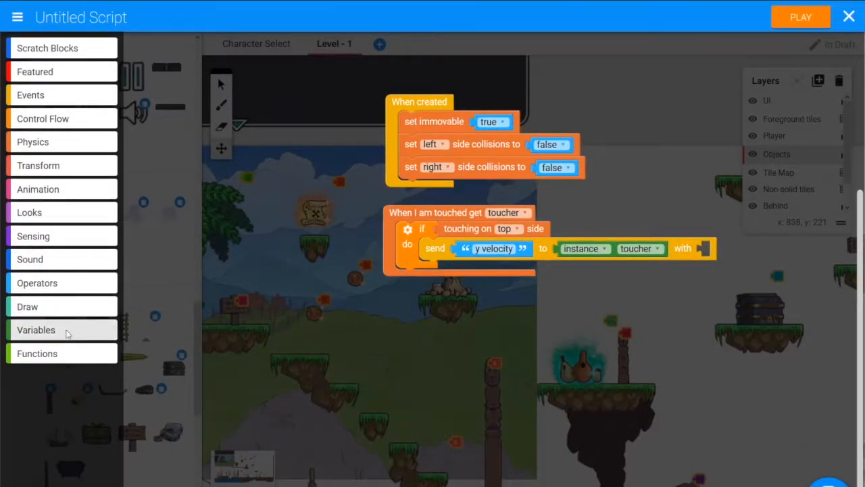
- Attach a new number variable named 'y velocity boost' to the y velocity message
{"action": "left_click", "coordinate": [36, 330]}
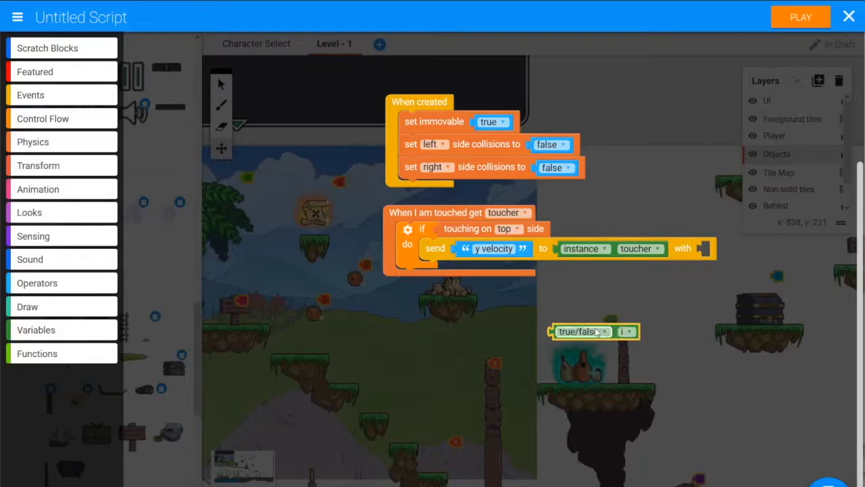
{"action": "left_click", "coordinate": [621, 331]}
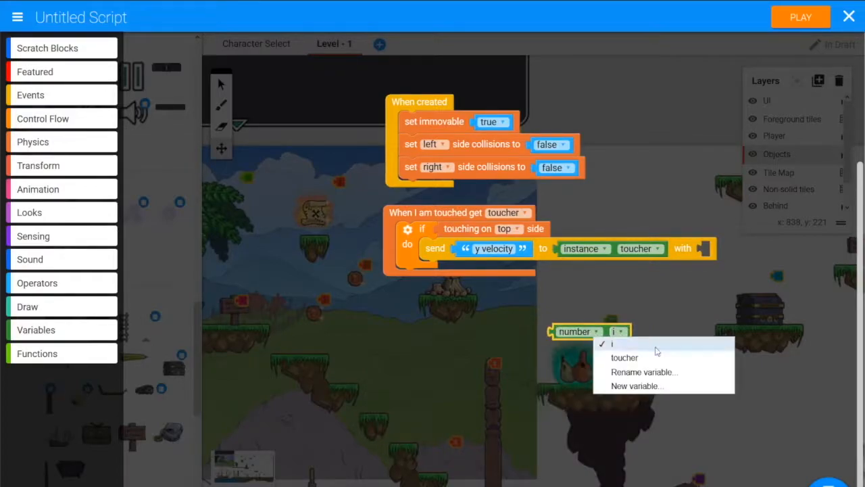
{"action": "left_click", "coordinate": [636, 386]}
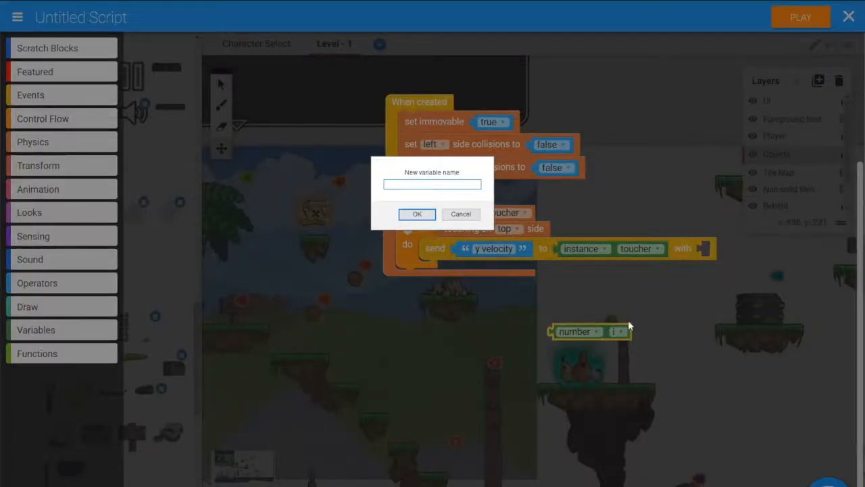
{"action": "type", "text": "y V"}
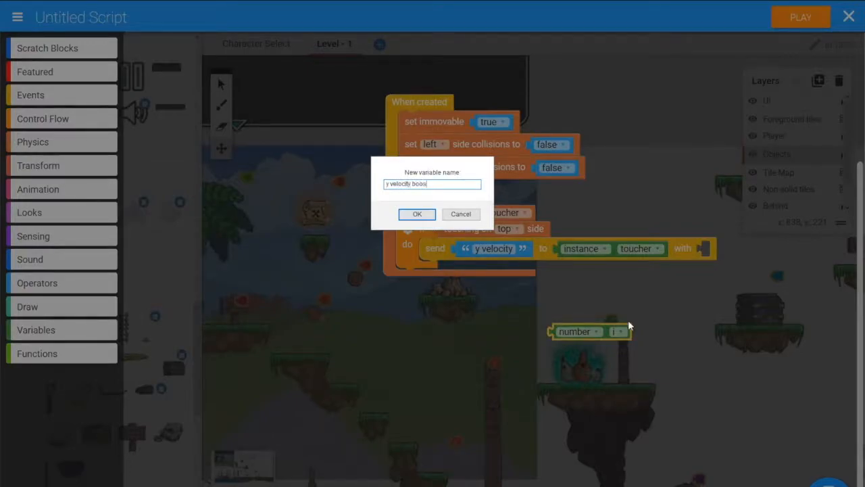
{"action": "left_click", "coordinate": [416, 213]}
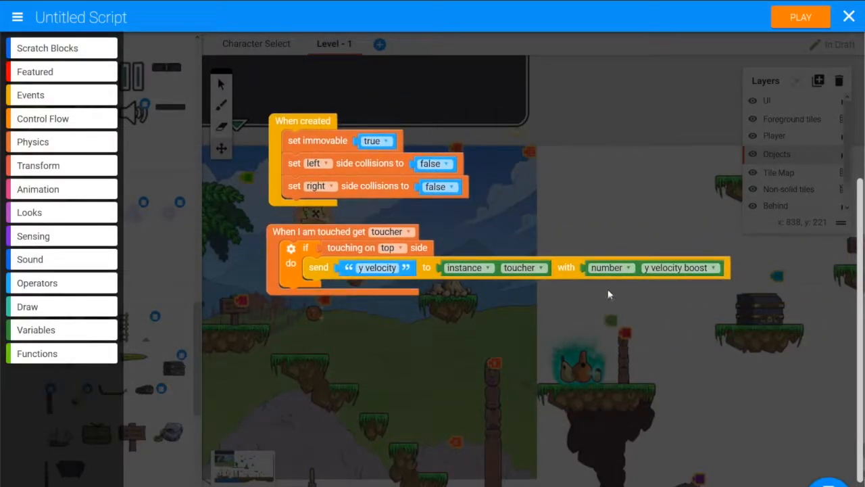
{"action": "mouse_move", "coordinate": [635, 289]}
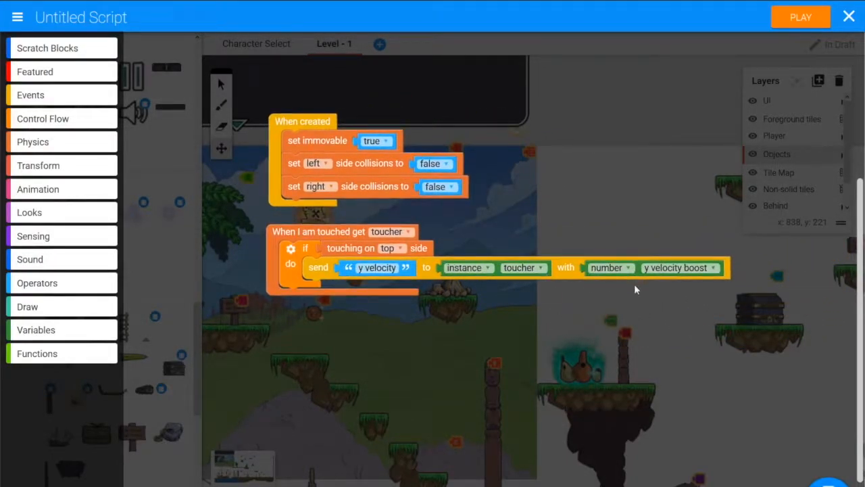